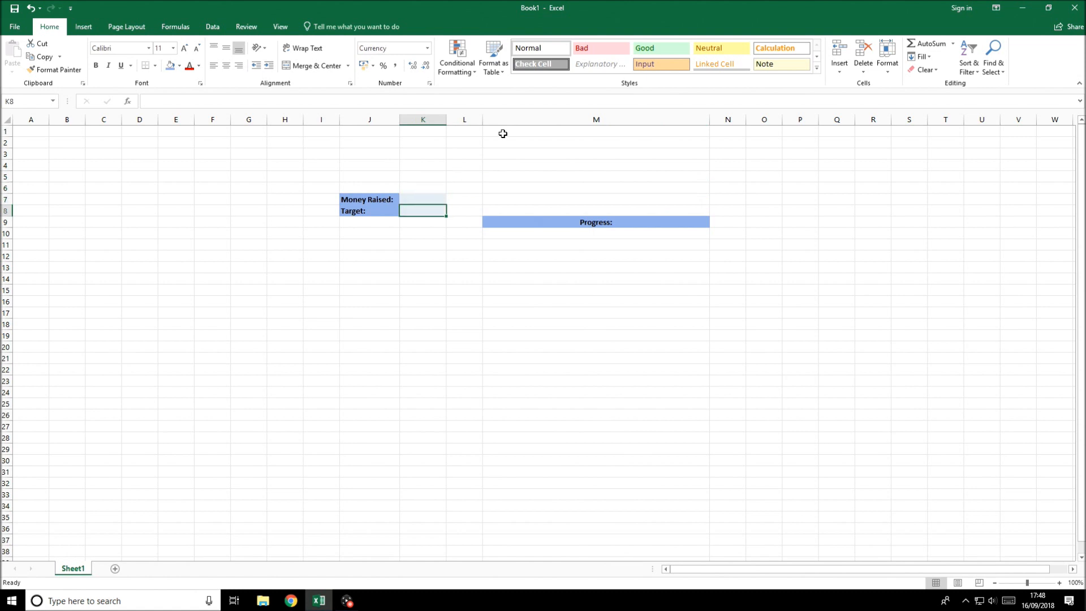
# Enter Target £1,000.00 in K8 and Money Raised 300 in K7
pyautogui.write('£1,000.00')
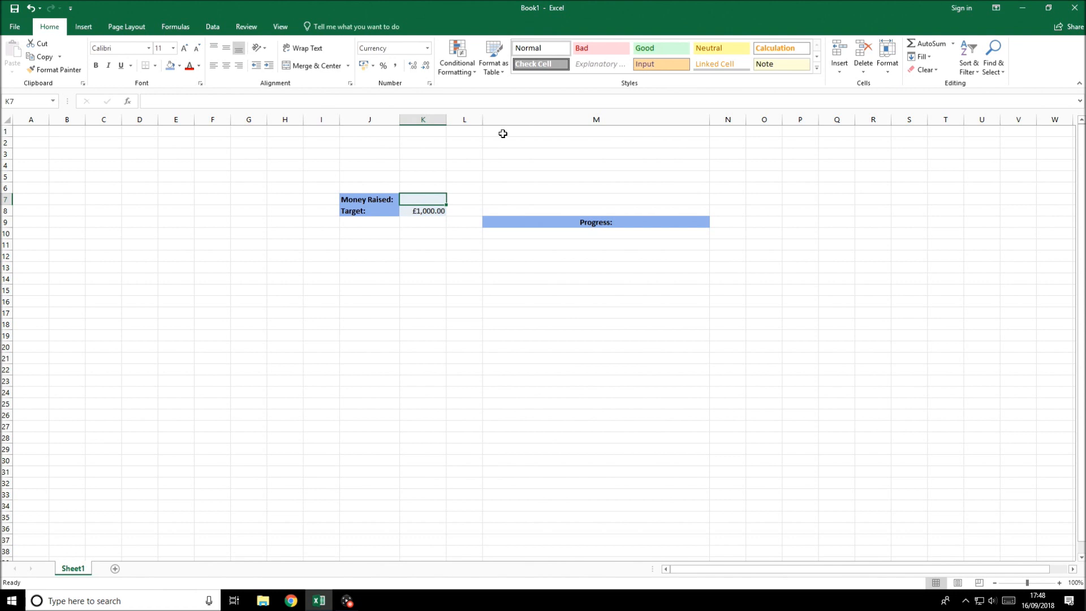
pyautogui.write('300.00')
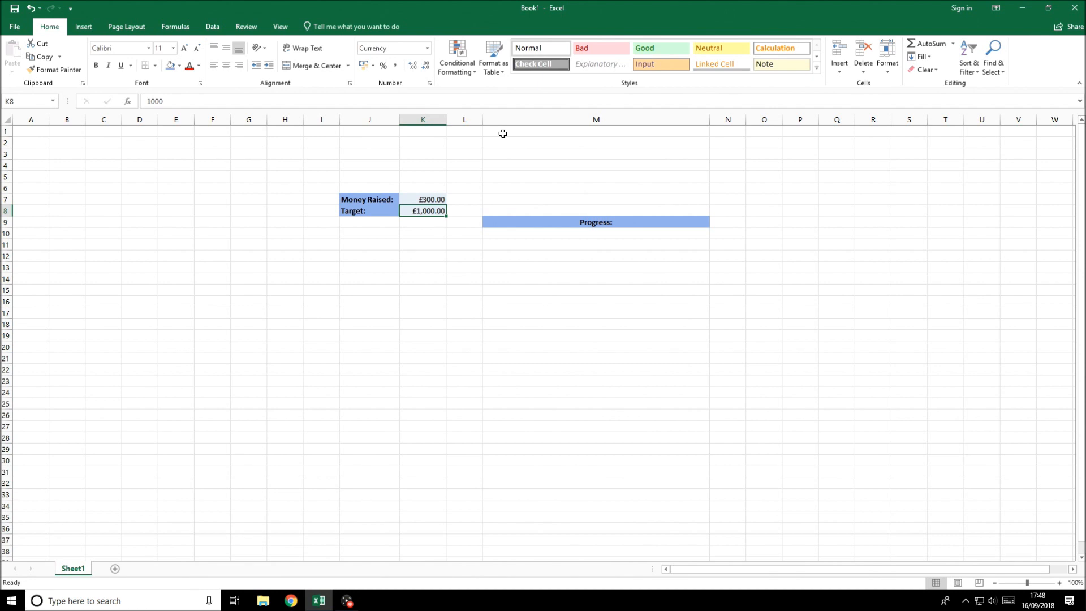
pyautogui.click(423, 199)
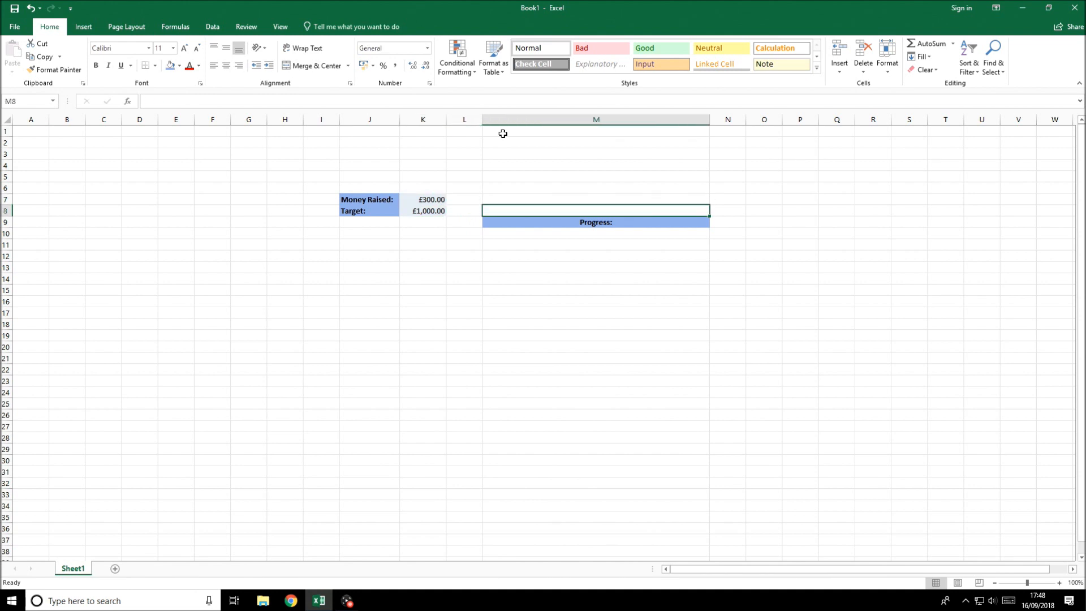
# Start a custom data bar rule via Conditional Formatting > Data Bars > More Rules for cell M10
pyautogui.click(595, 233)
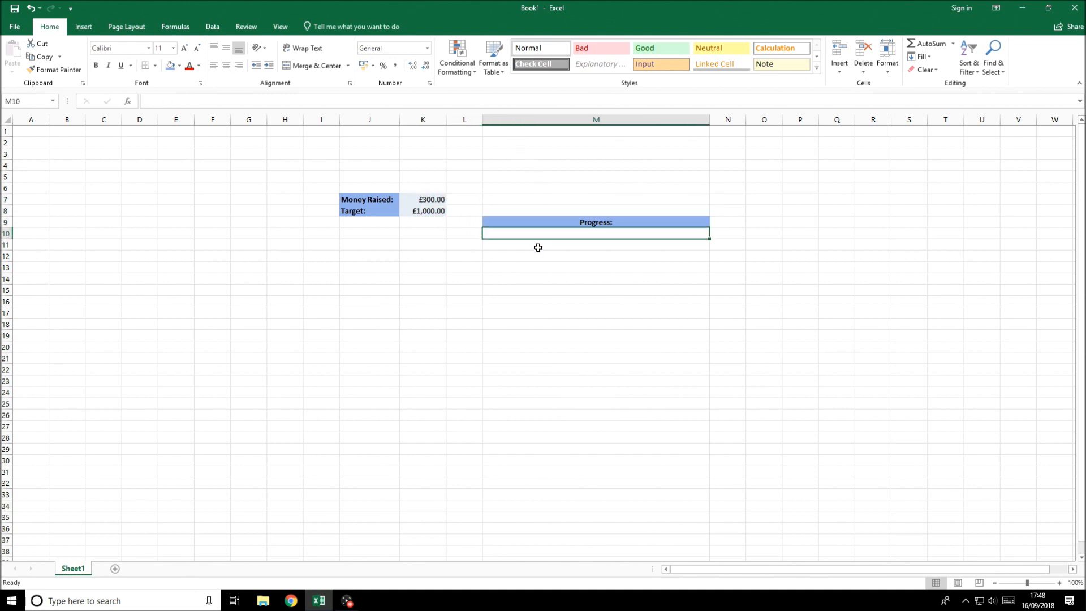
pyautogui.moveTo(554, 231)
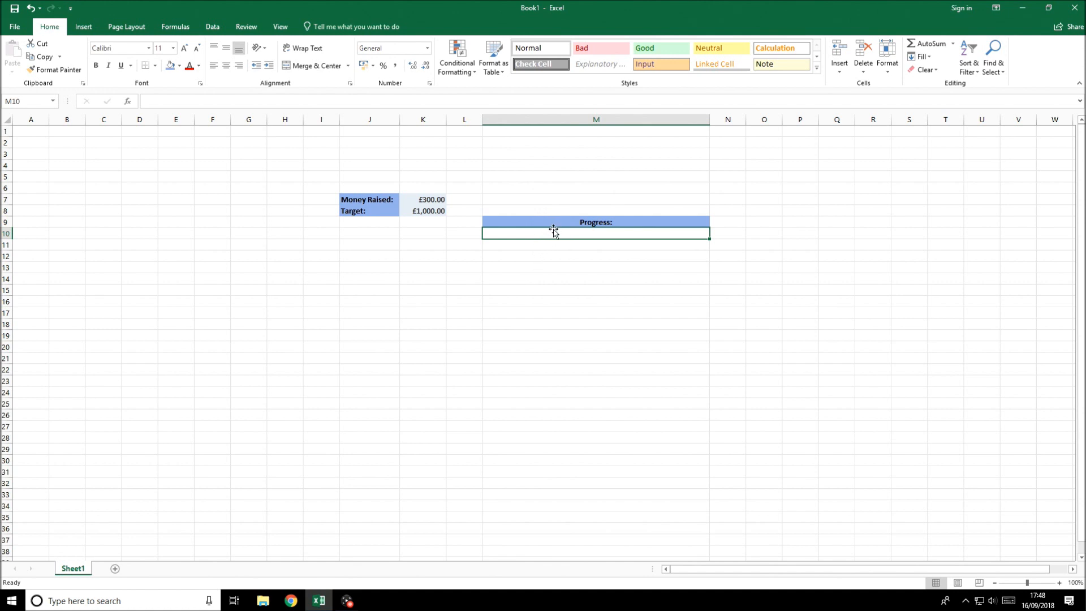
pyautogui.moveTo(558, 259)
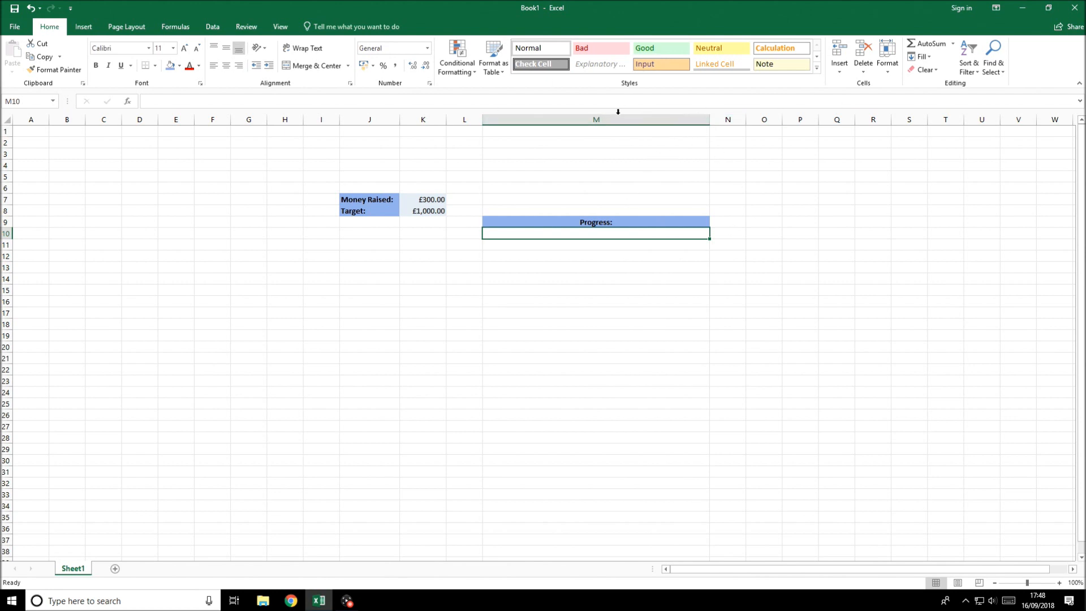
pyautogui.moveTo(649, 247)
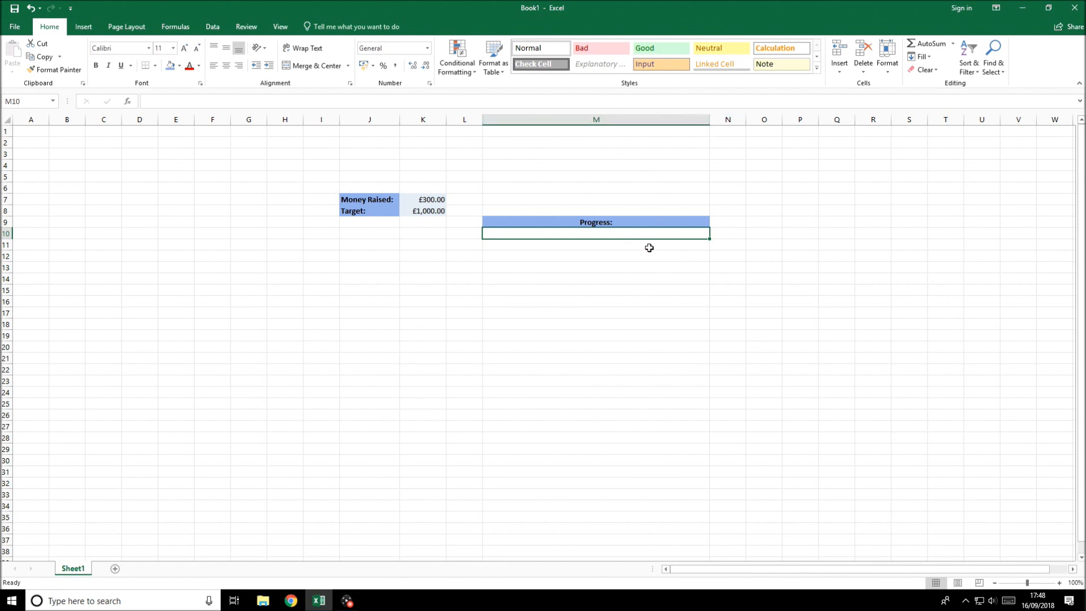
pyautogui.moveTo(548, 171)
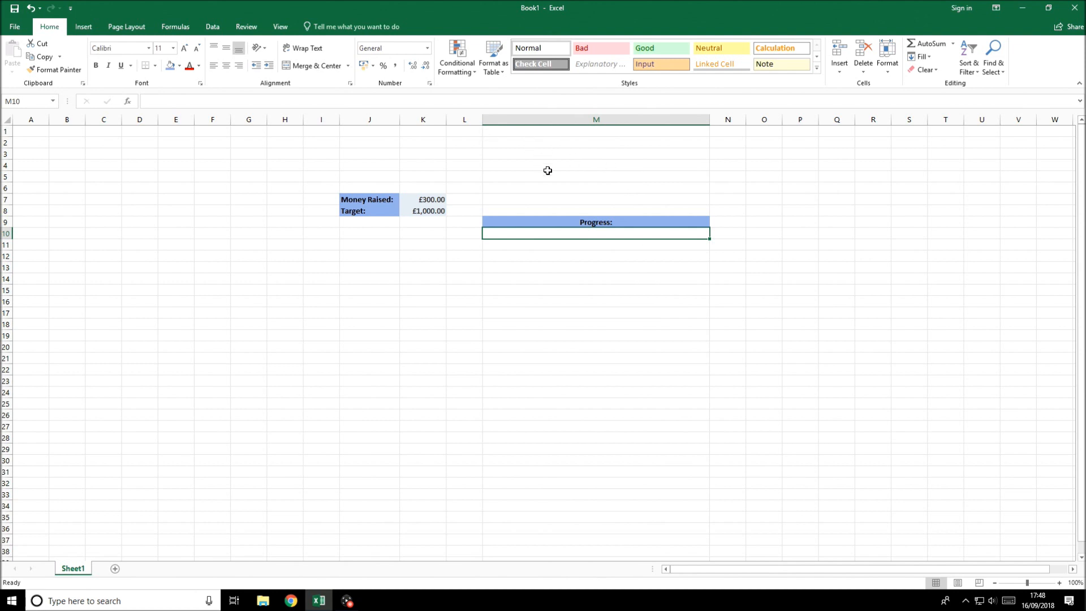
pyautogui.moveTo(599, 215)
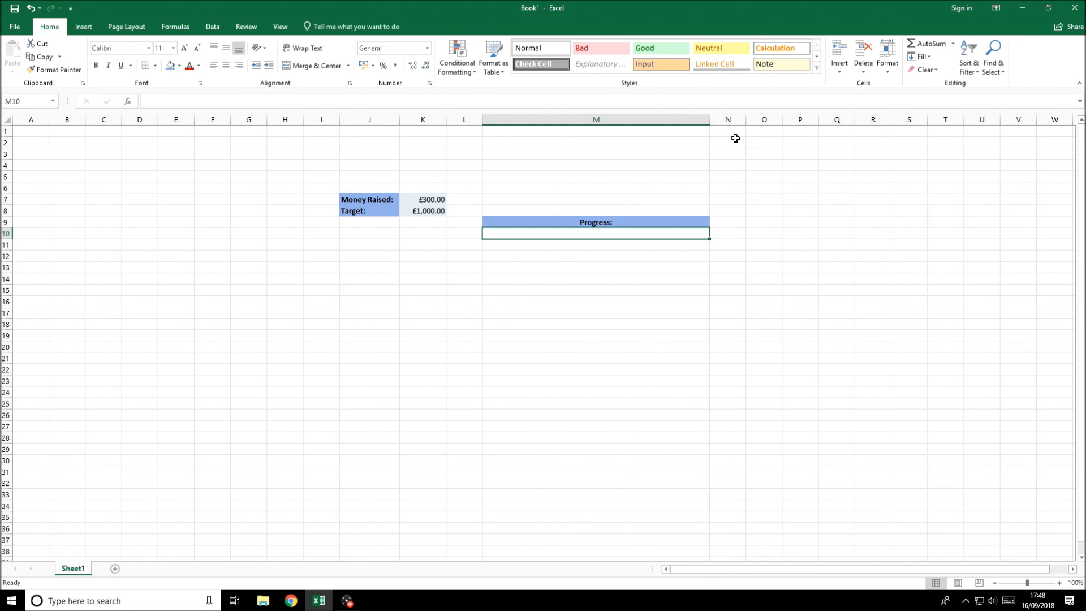
pyautogui.click(728, 142)
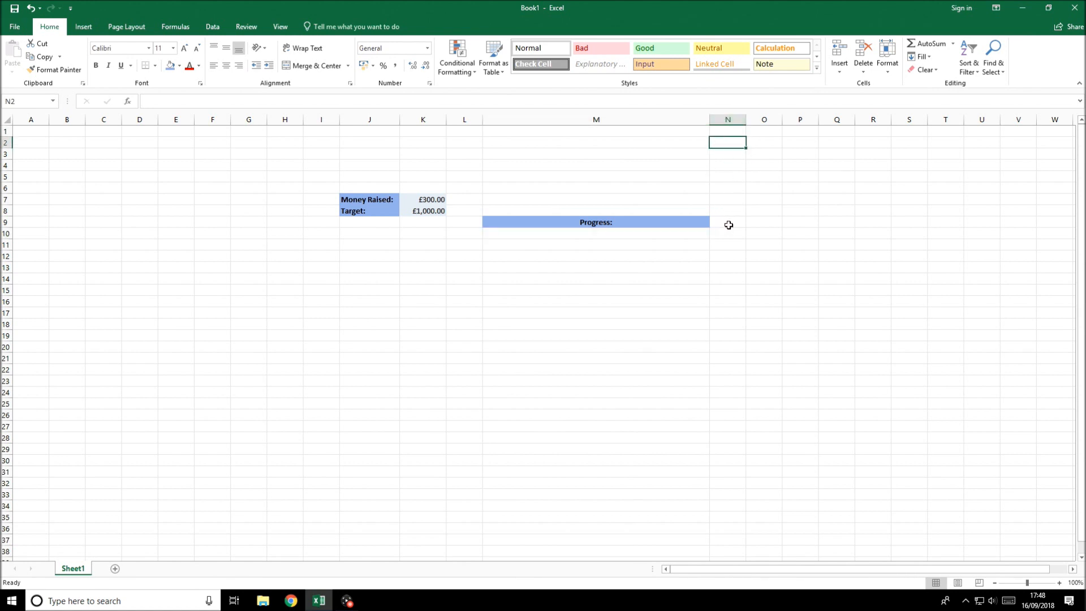
pyautogui.click(595, 233)
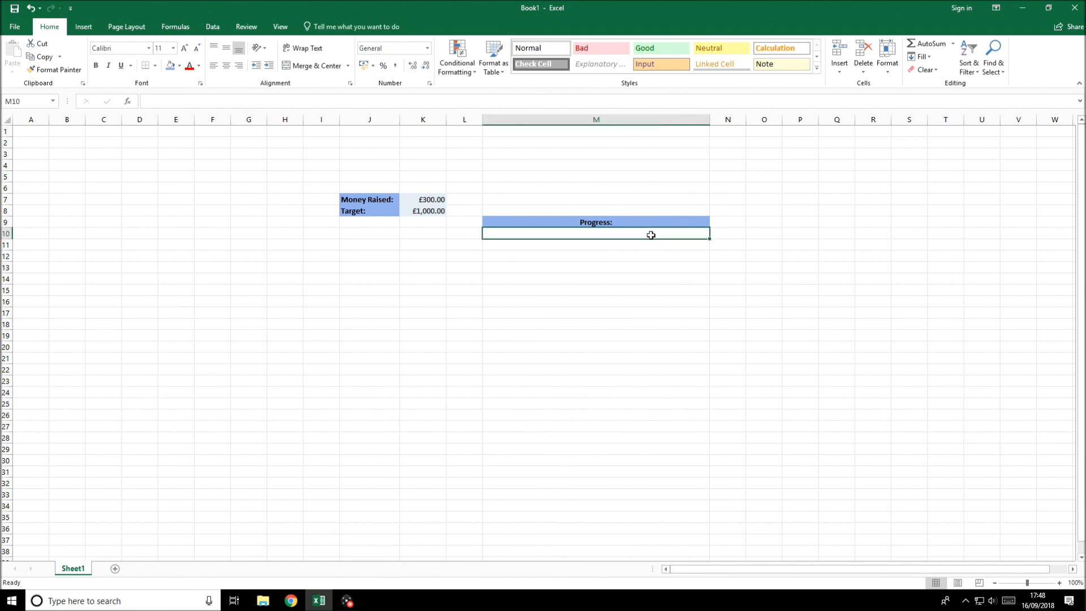
pyautogui.moveTo(604, 220)
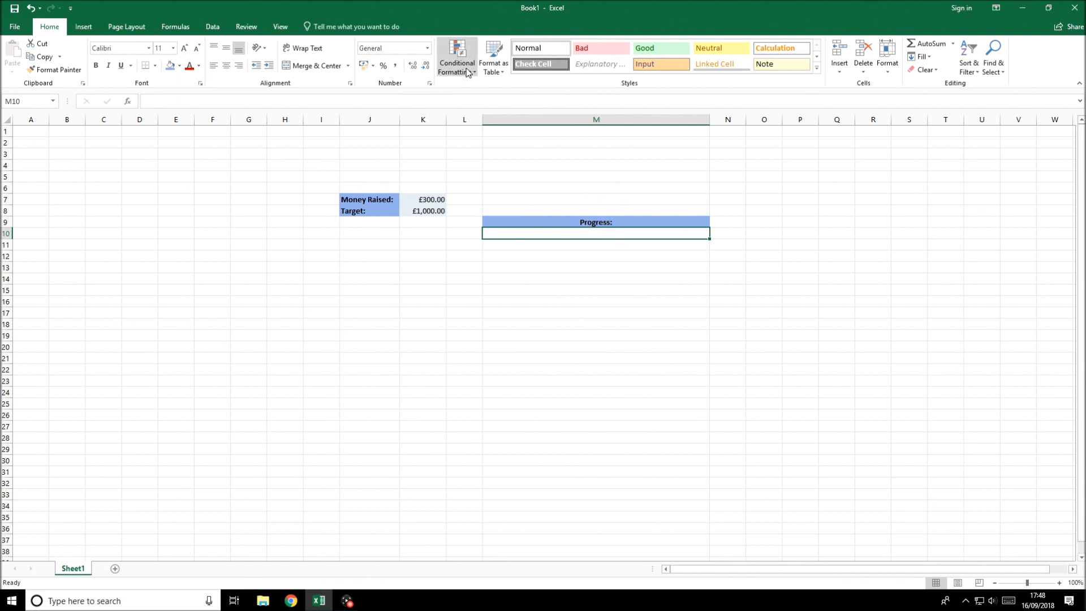
pyautogui.click(456, 58)
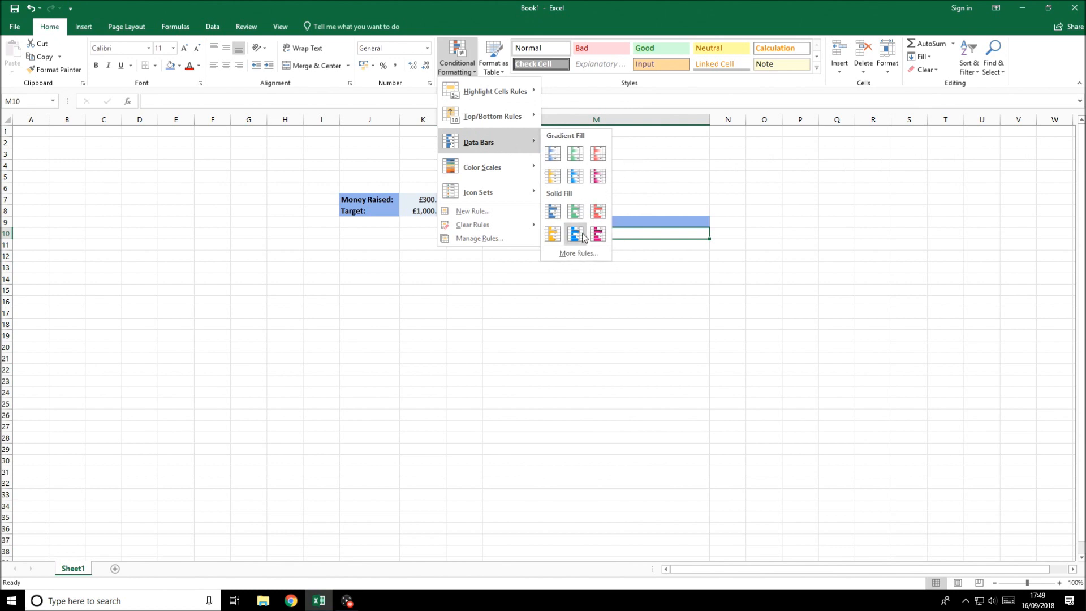
pyautogui.click(578, 252)
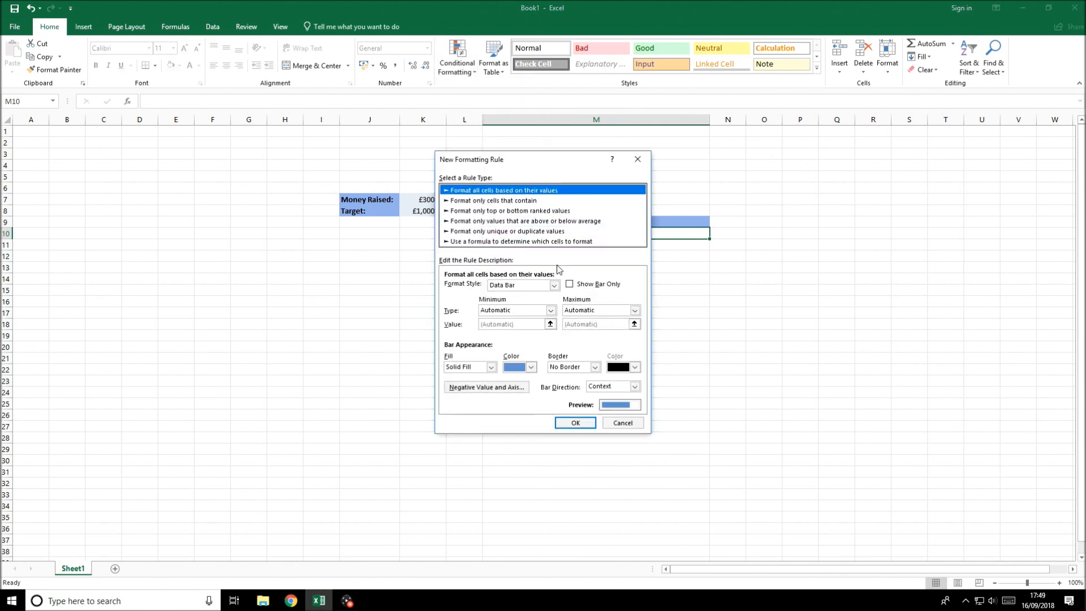
pyautogui.moveTo(529, 251)
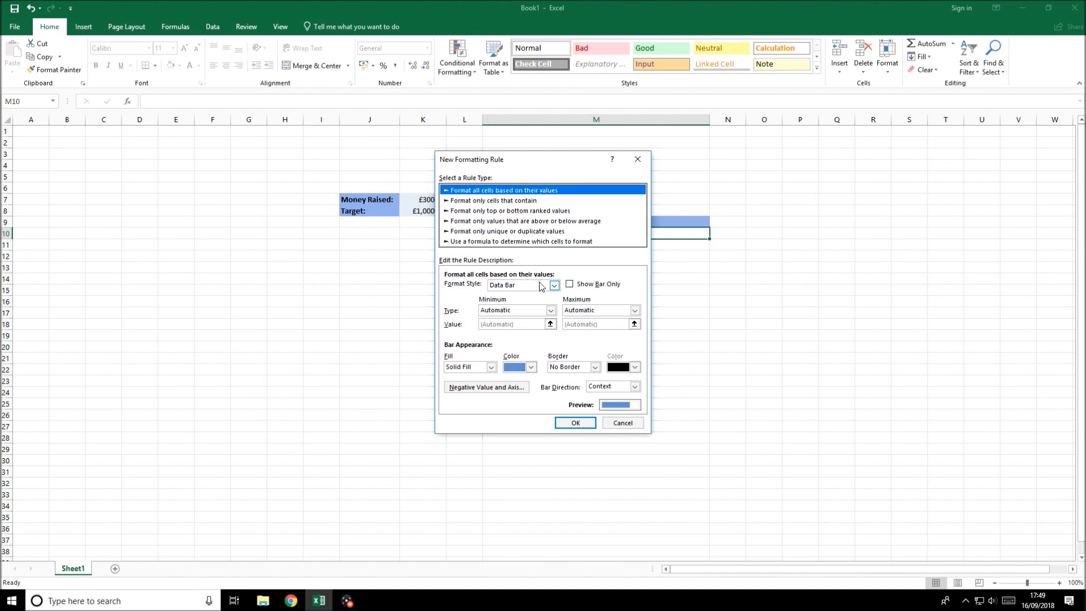
pyautogui.moveTo(543, 292)
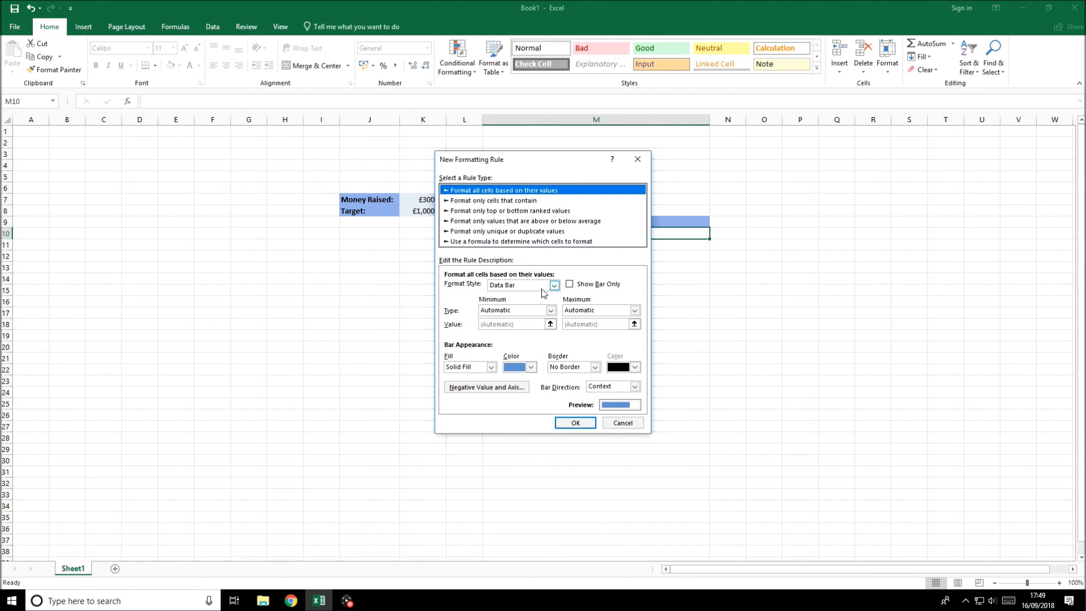
# Set the data bar to solid green fill with Number minimum 0 and maximum 1
pyautogui.click(528, 366)
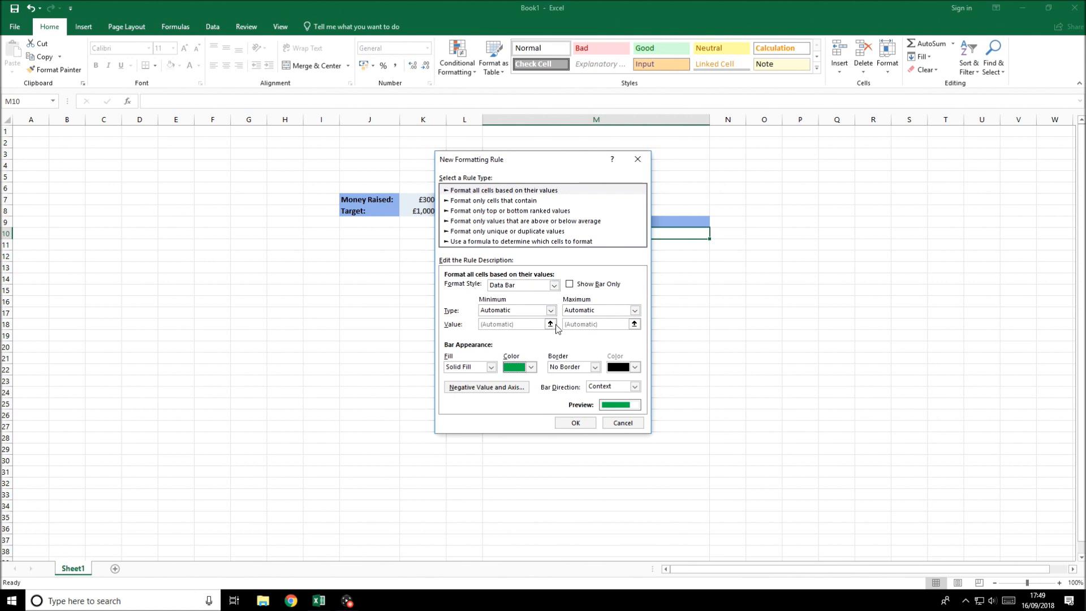
pyautogui.moveTo(547, 307)
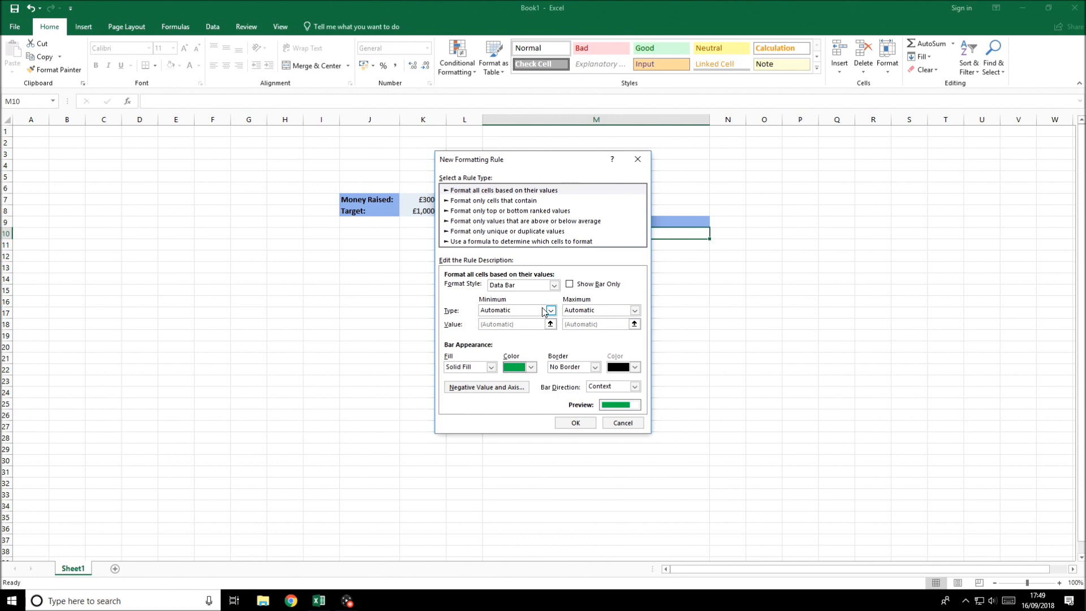
pyautogui.click(549, 309)
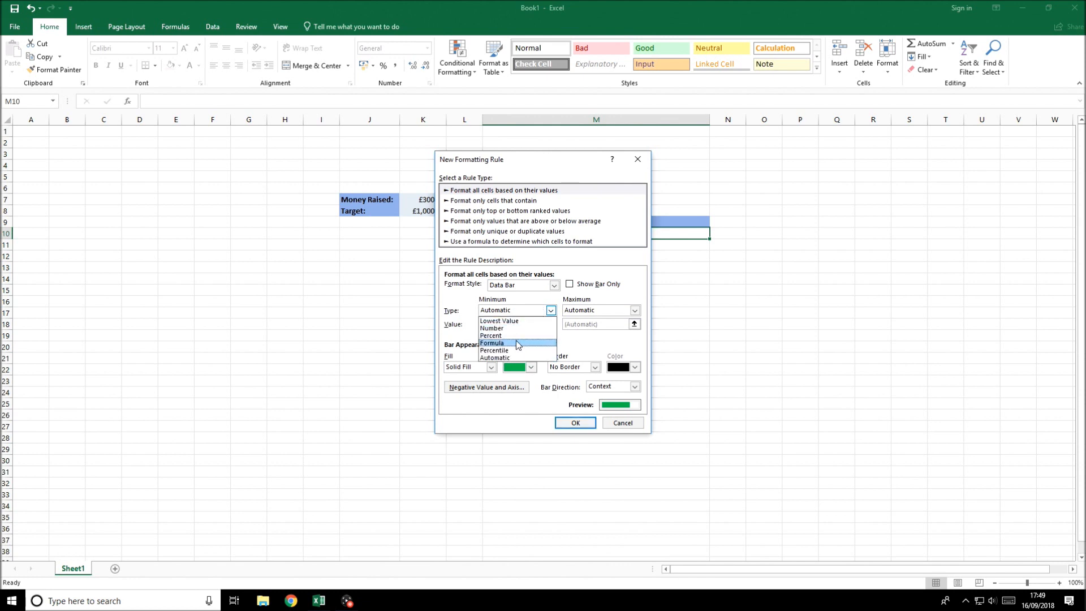
pyautogui.click(490, 329)
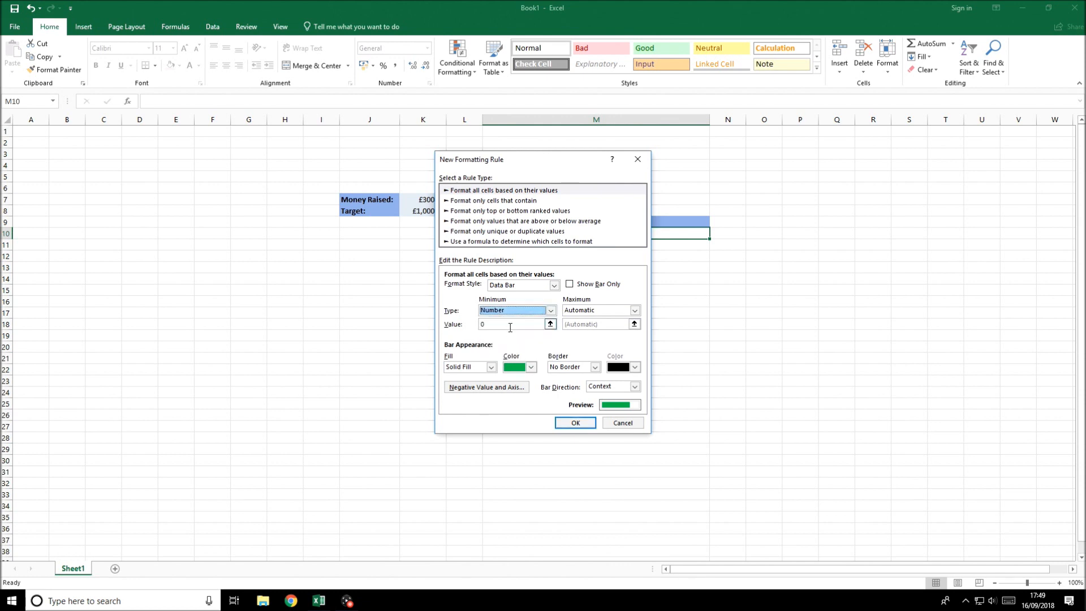
pyautogui.click(633, 310)
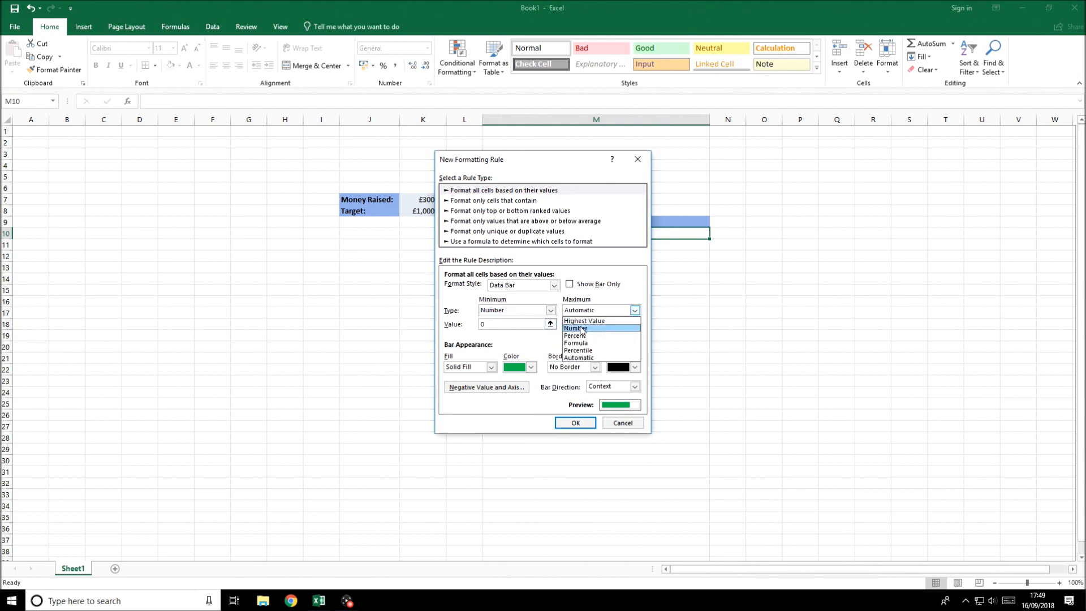
pyautogui.click(575, 328)
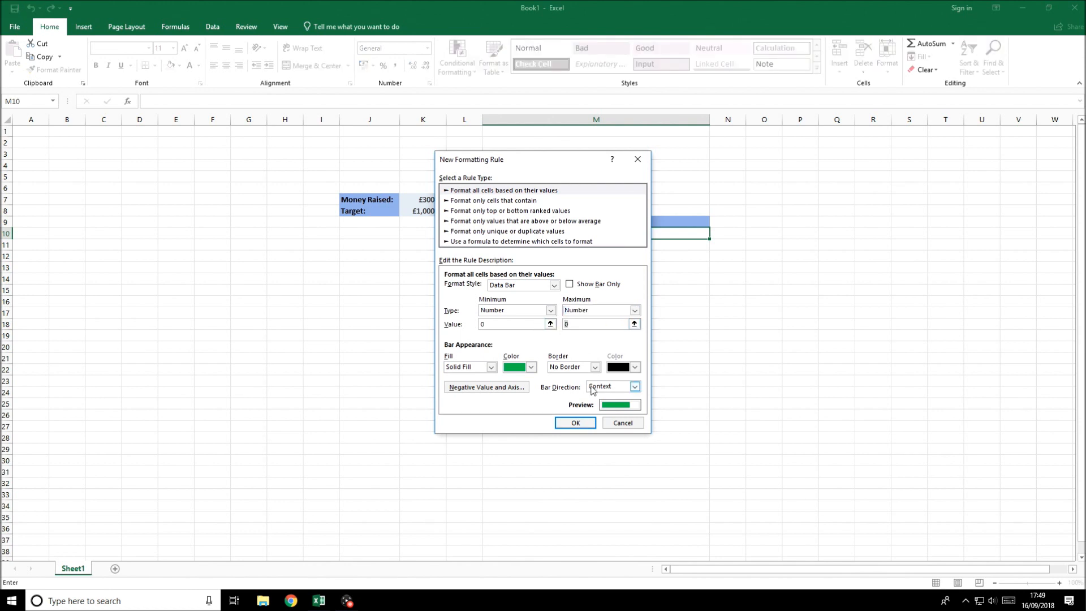
pyautogui.write('1')
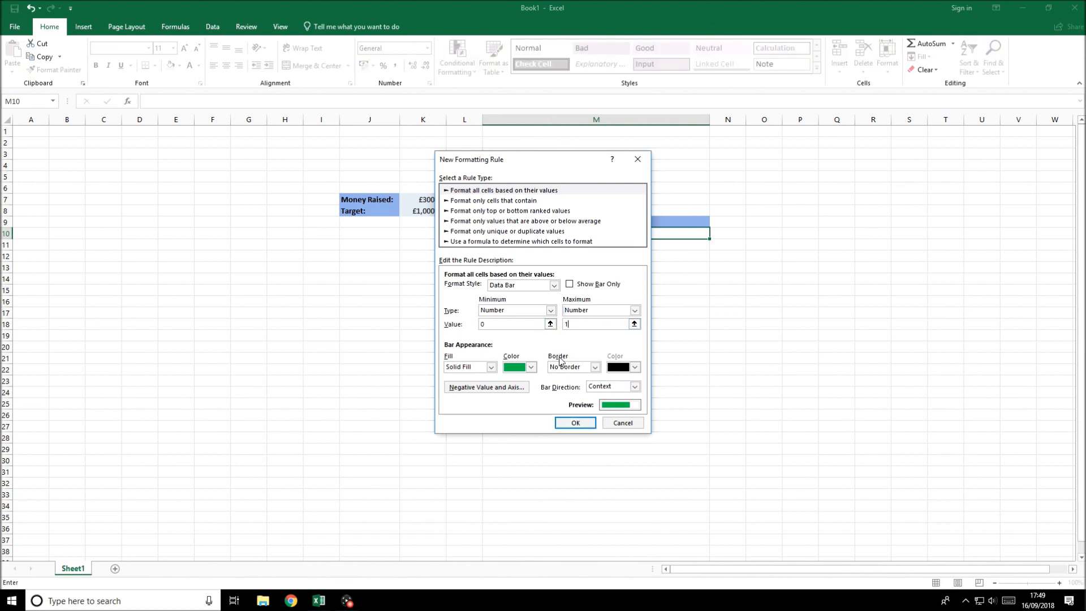
pyautogui.moveTo(534, 400)
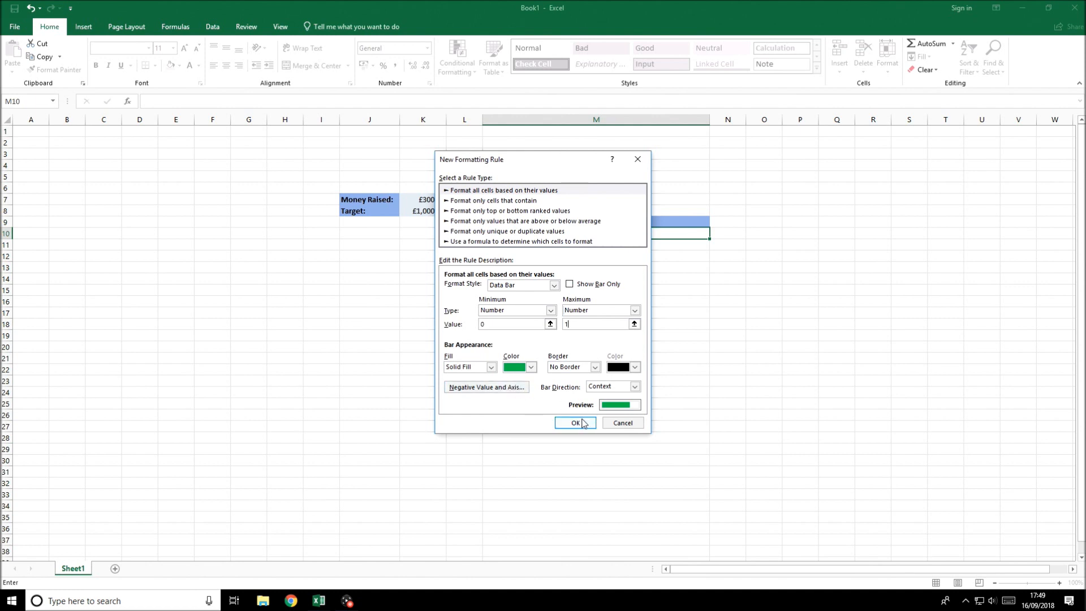
pyautogui.click(486, 387)
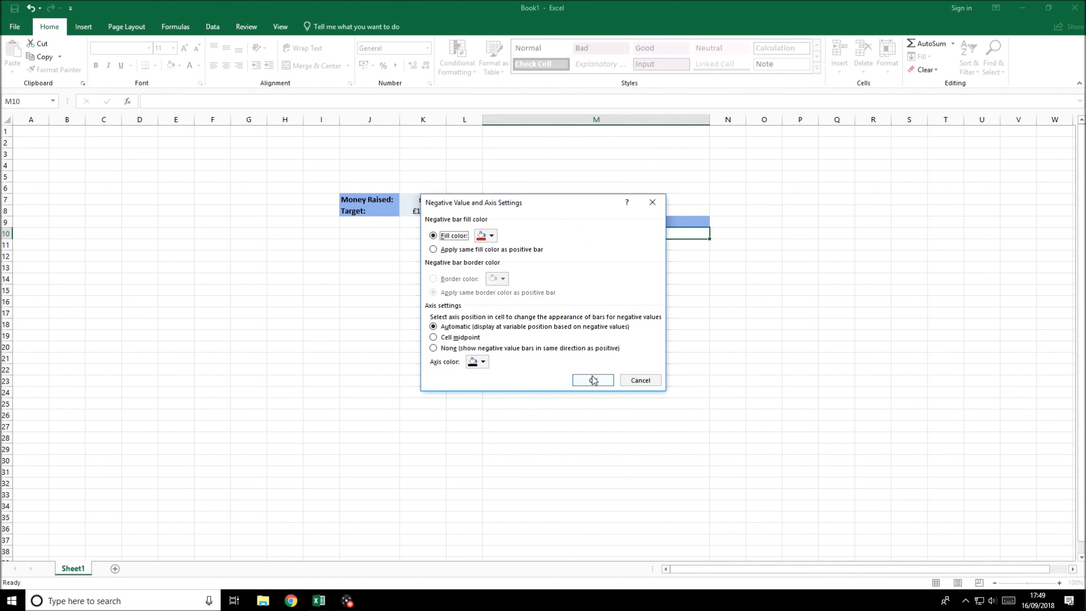
pyautogui.click(592, 380)
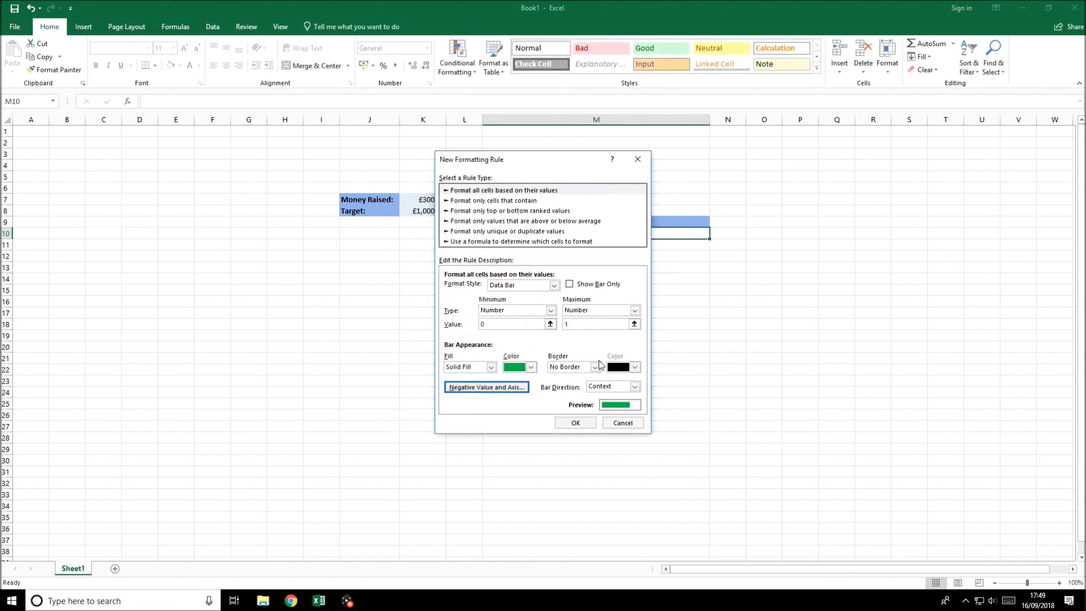
pyautogui.moveTo(658, 320)
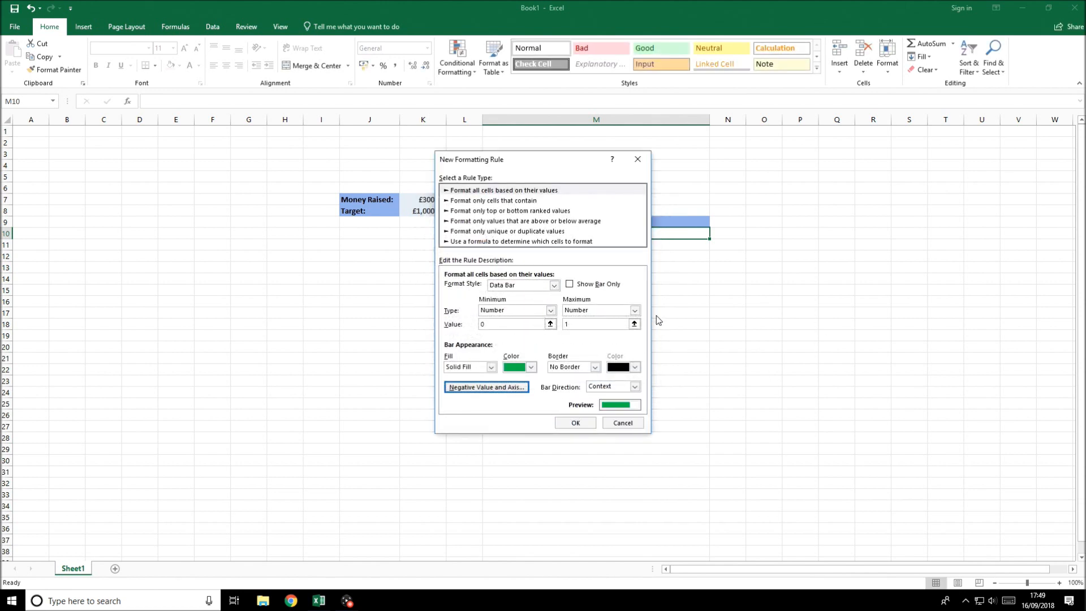
pyautogui.moveTo(539, 407)
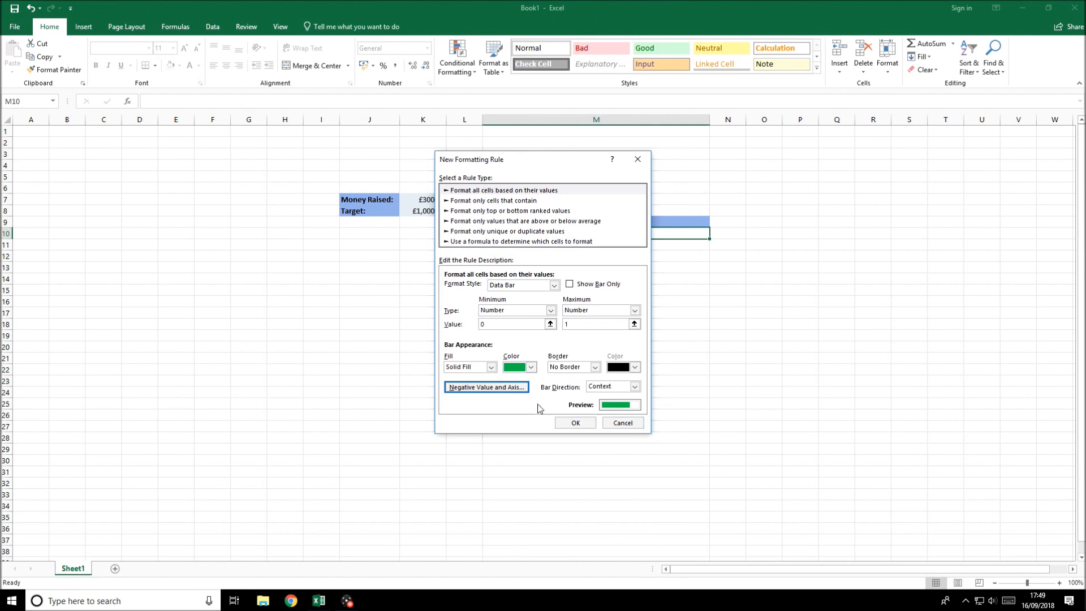
pyautogui.moveTo(574, 423)
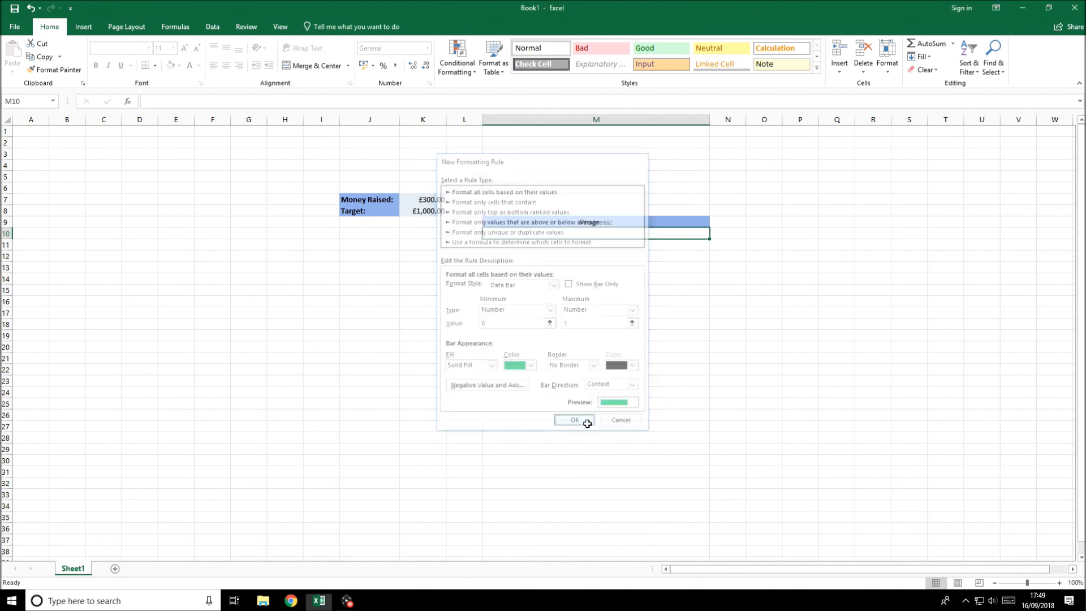
pyautogui.click(573, 420)
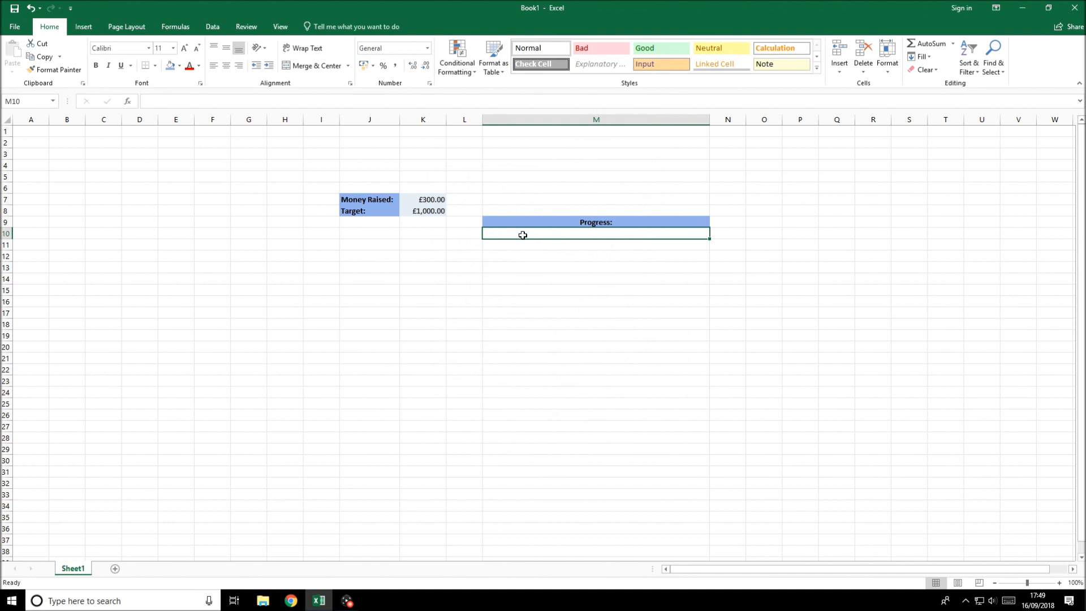
pyautogui.write('2')
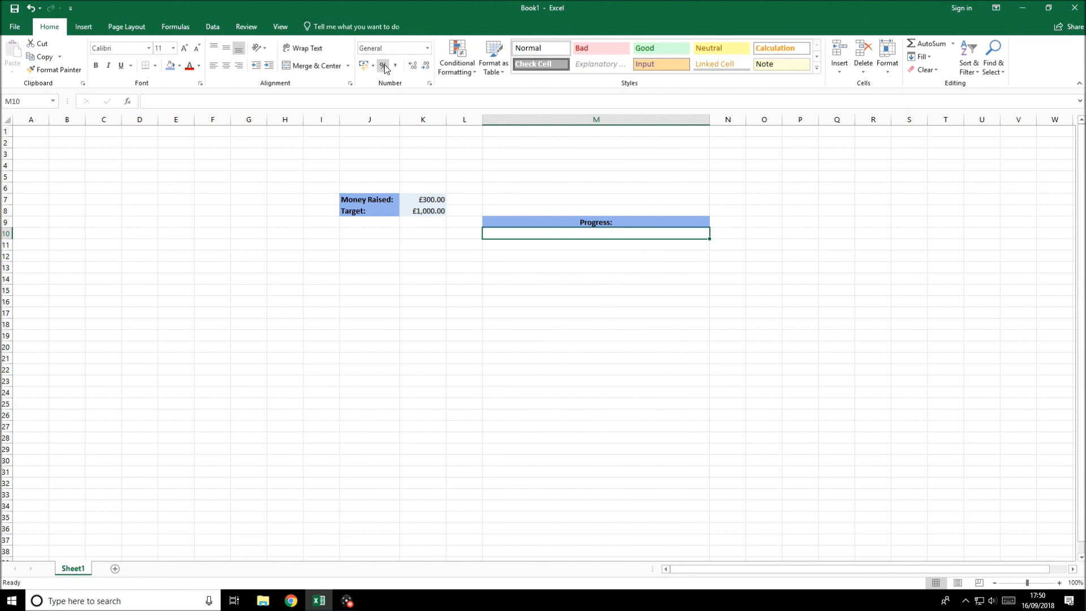
pyautogui.moveTo(384, 66)
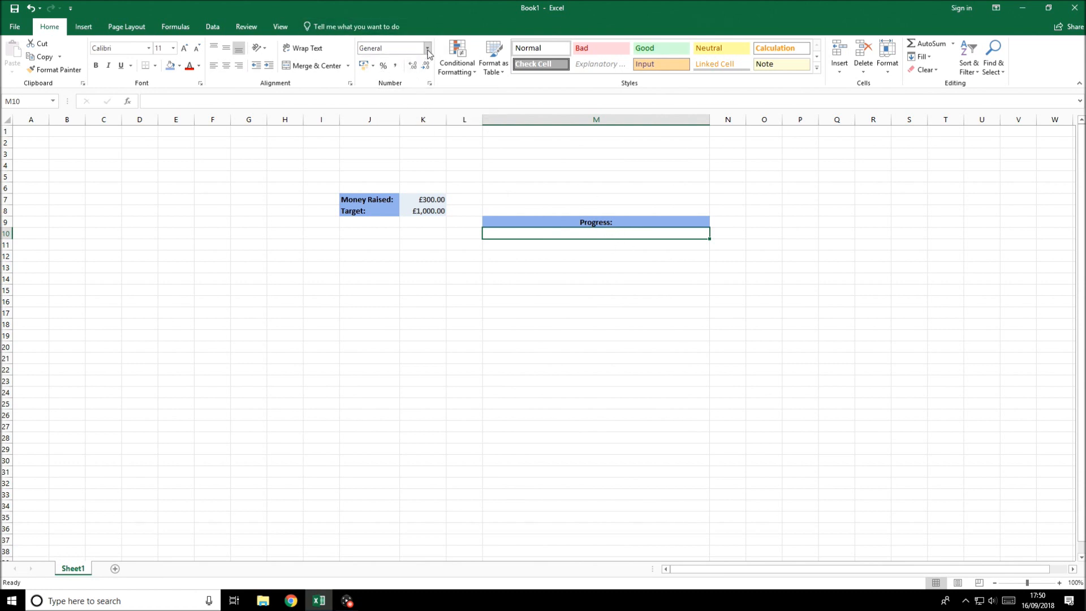
# Format M10 as Percentage, trying a 20% entry and discarding it
pyautogui.click(426, 48)
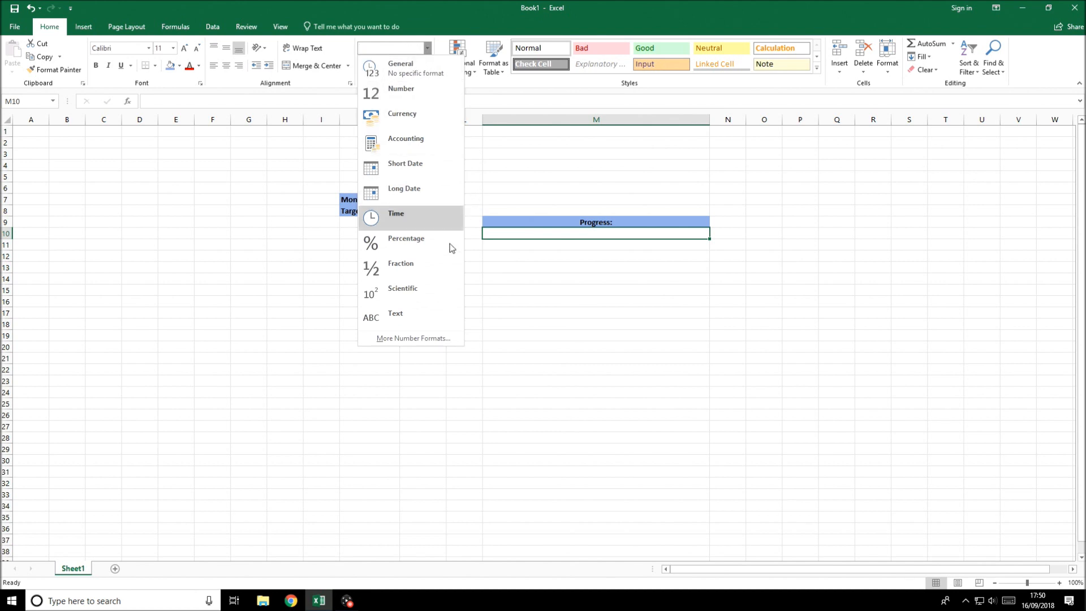
pyautogui.click(405, 238)
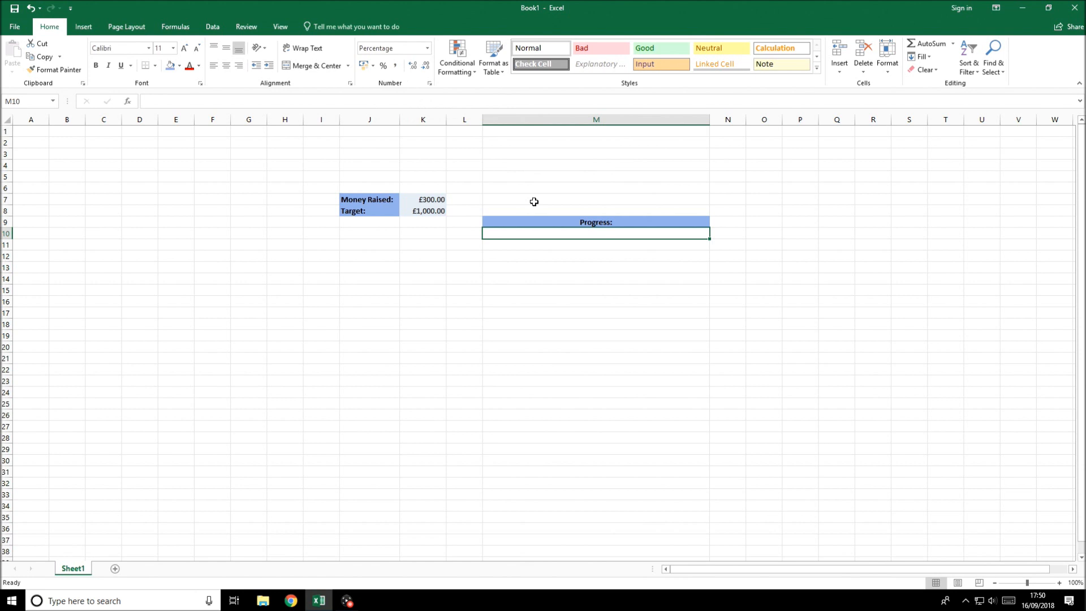
pyautogui.write('20%')
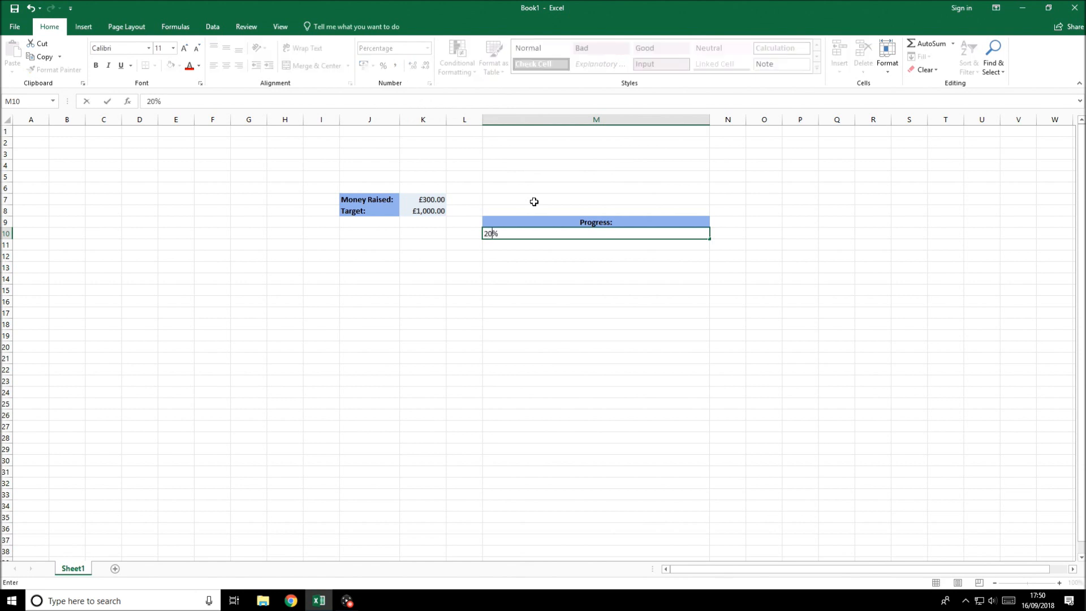
pyautogui.press('enter')
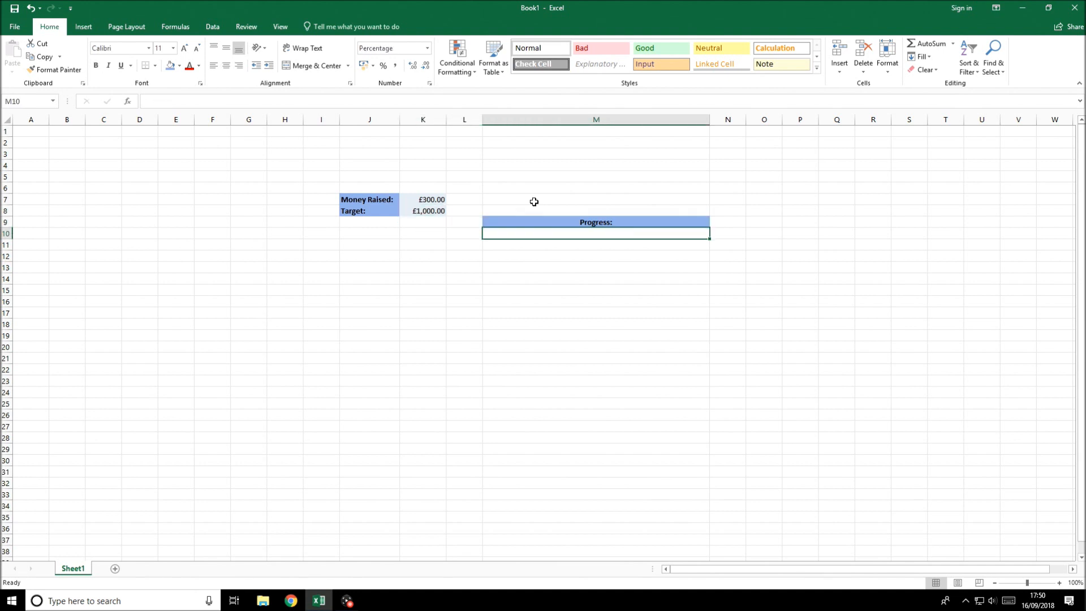
# Enter =K7/K8 in M10 to compute progress as Money Raised over Target
pyautogui.write('=K7')
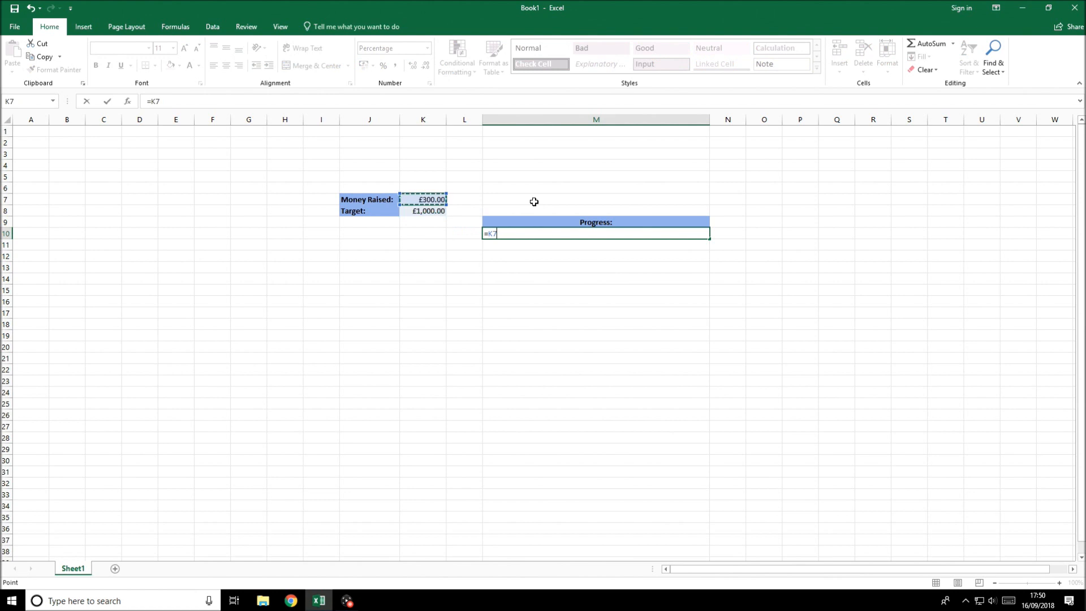
pyautogui.write('/')
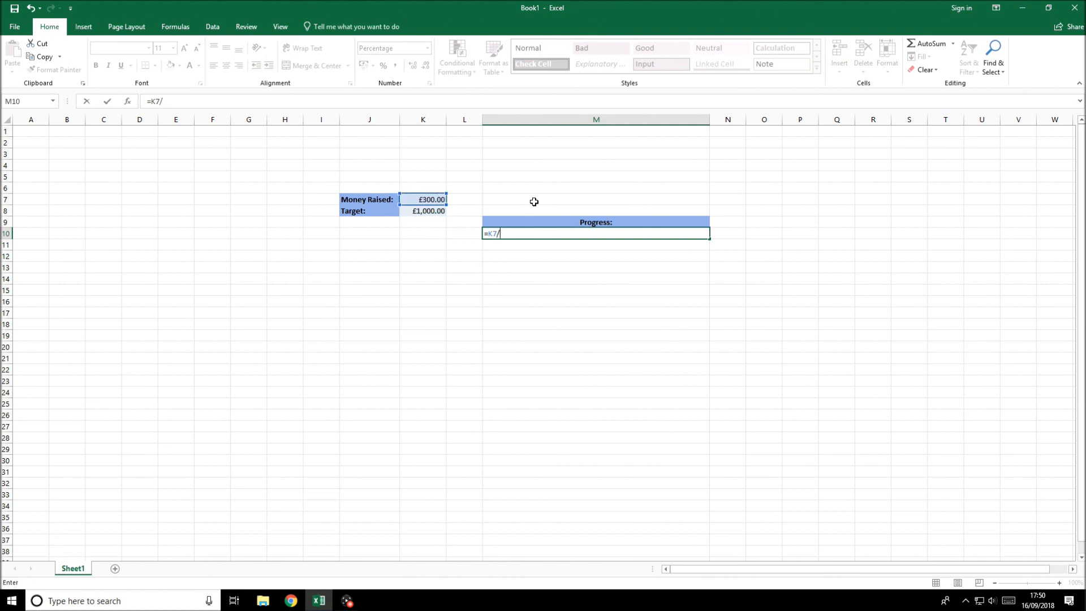
pyautogui.click(422, 210)
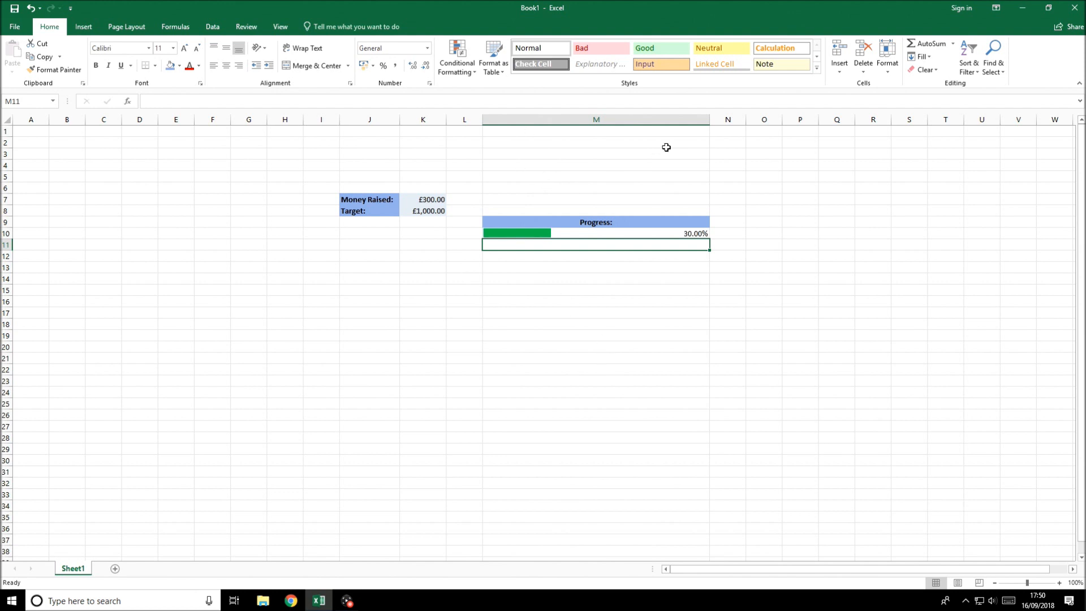
pyautogui.click(464, 245)
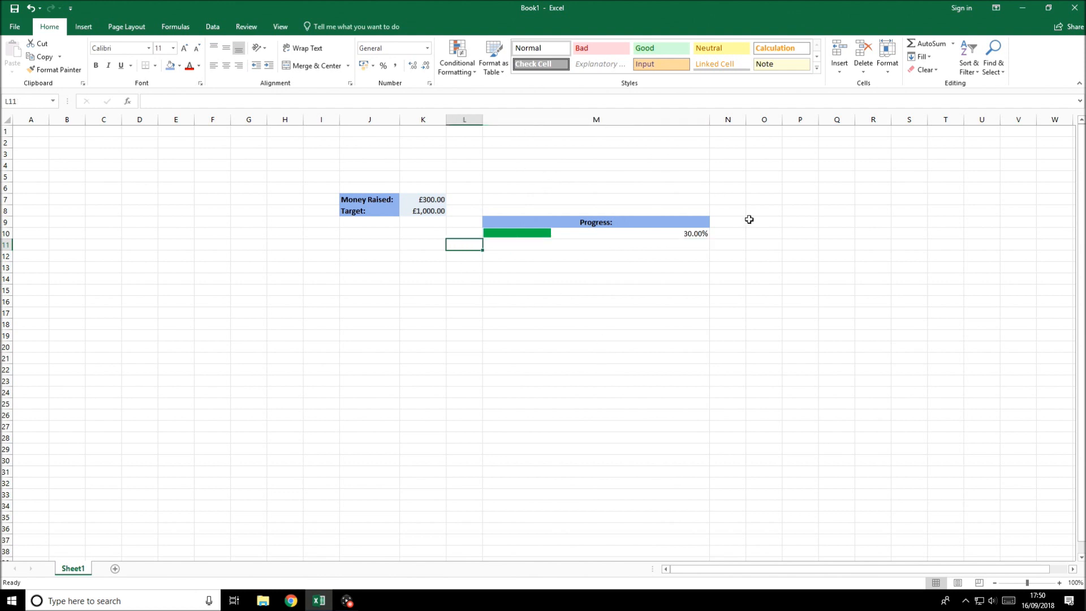
# Raise Money Raised in K7 to 600 so the green bar shows 60.00%
pyautogui.click(423, 199)
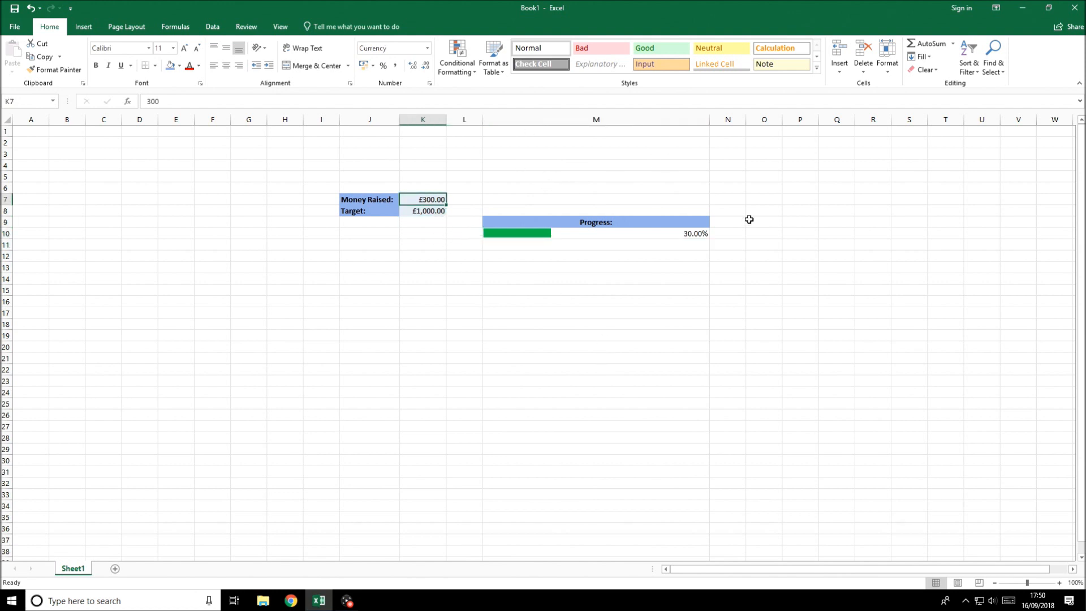
pyautogui.write('60')
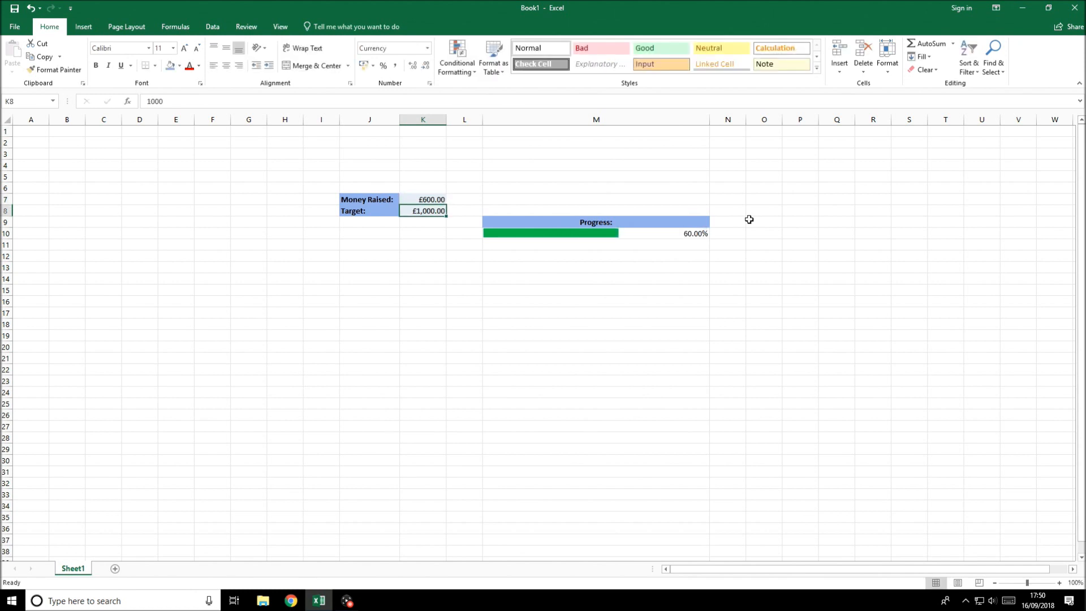
pyautogui.click(596, 222)
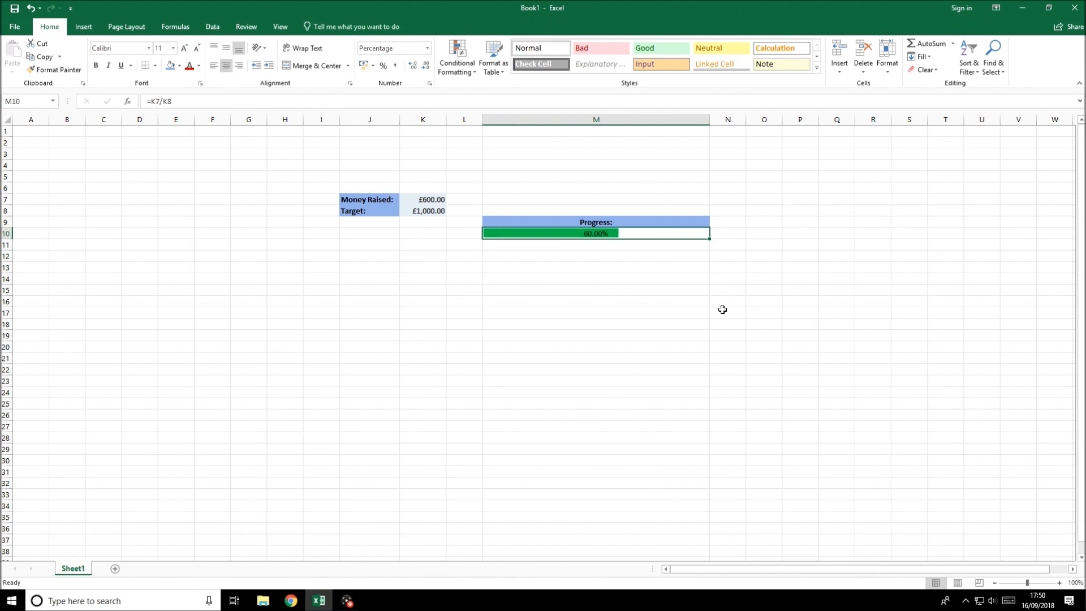
# Centre the 60.00% progress value in M10 and review the result
pyautogui.click(727, 312)
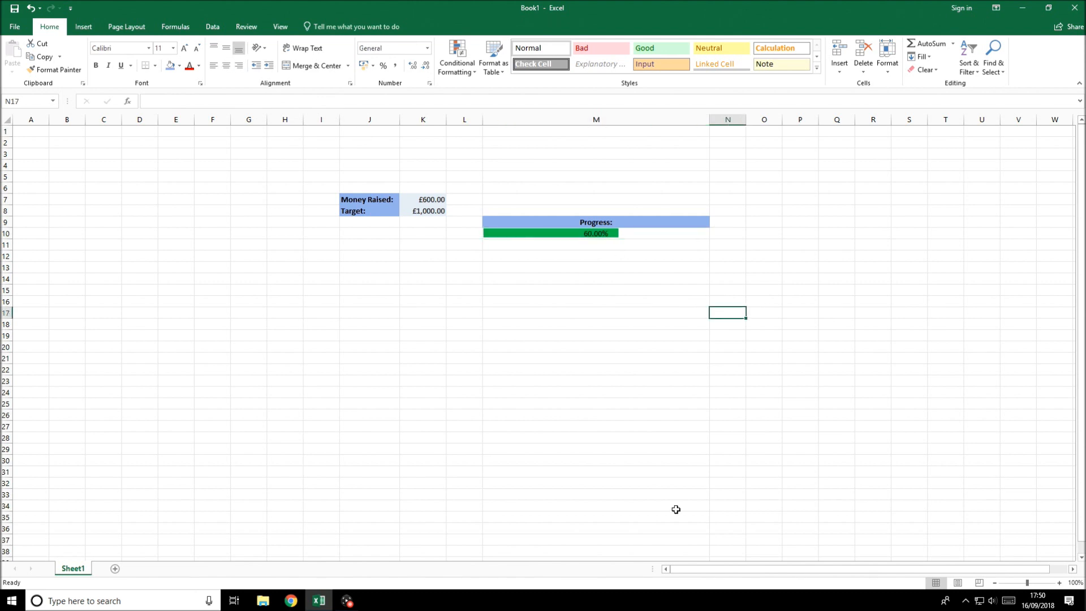
pyautogui.click(596, 260)
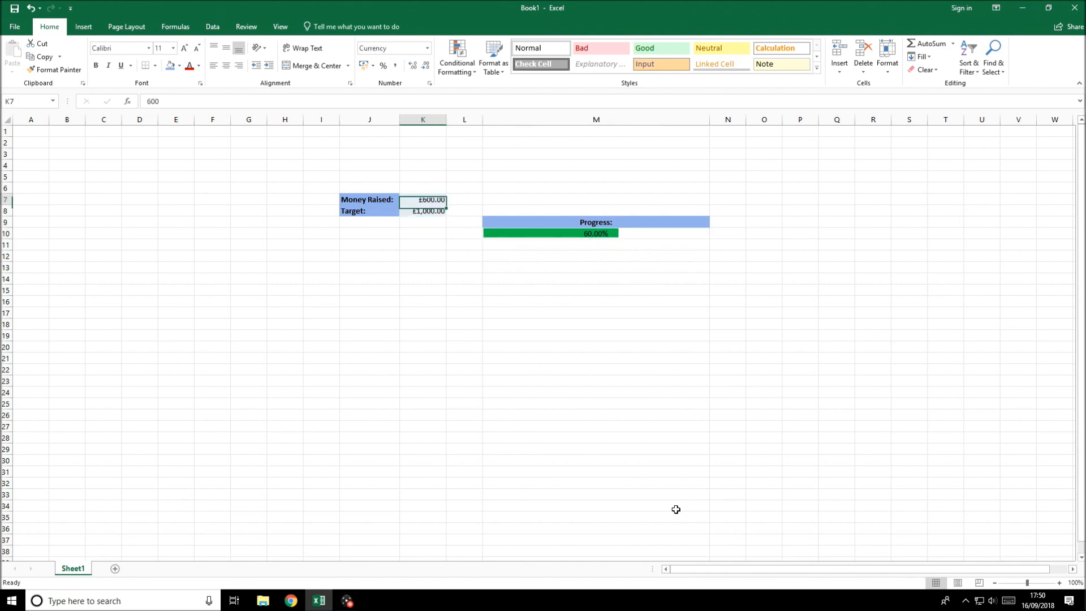
pyautogui.click(423, 199)
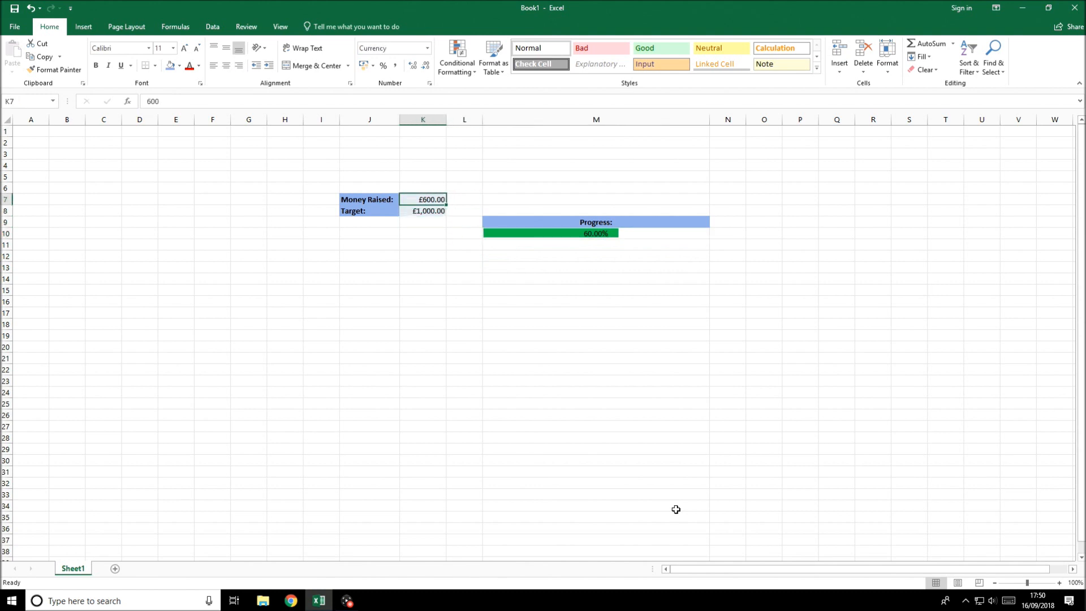